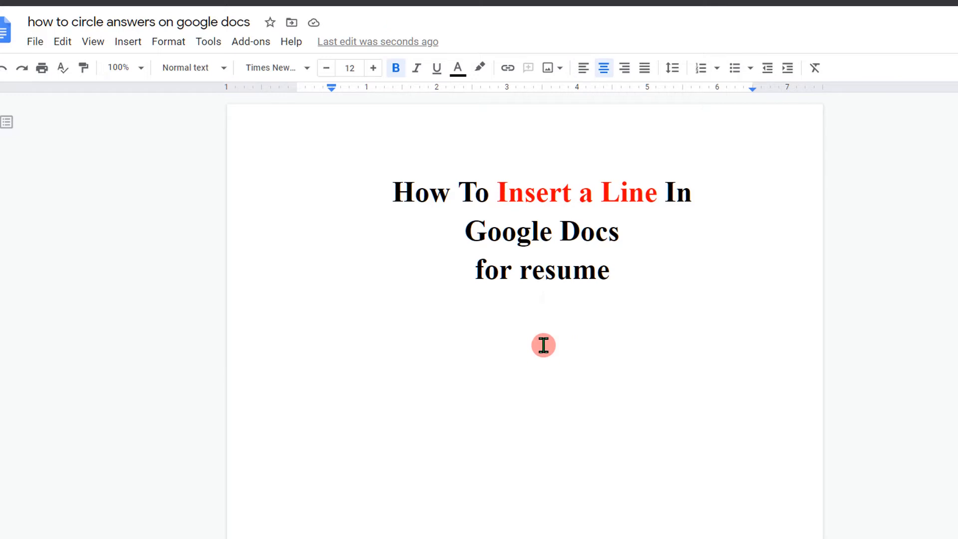
pyautogui.moveTo(546, 298)
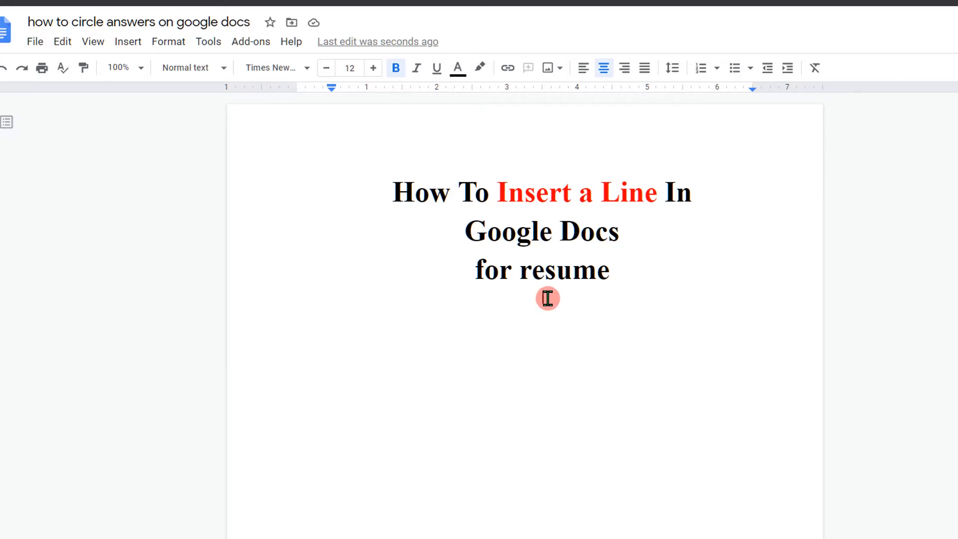
# Step: Place the cursor on the blank line below the resume heading
pyautogui.click(168, 42)
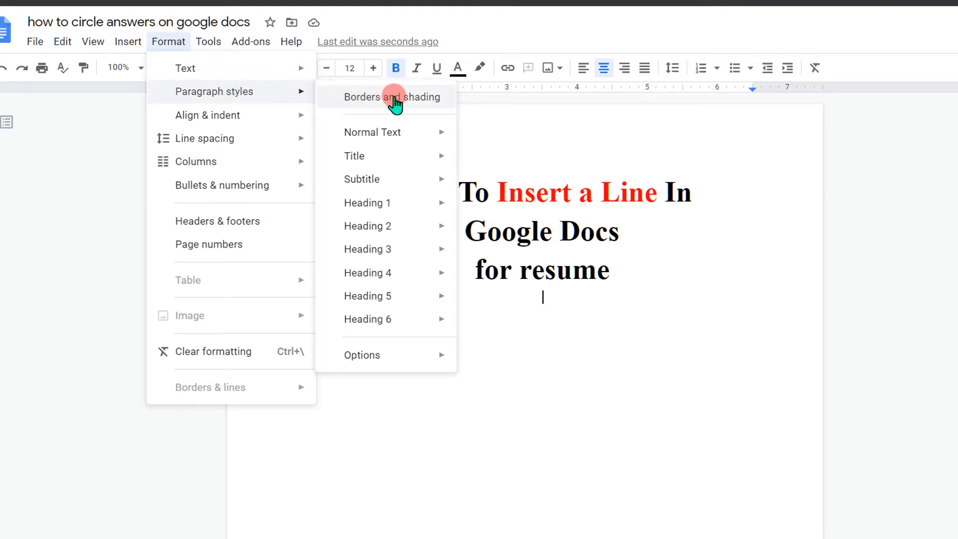
# Step: Apply a solid black 2.25 pt bottom border to the blank paragraph
pyautogui.click(392, 96)
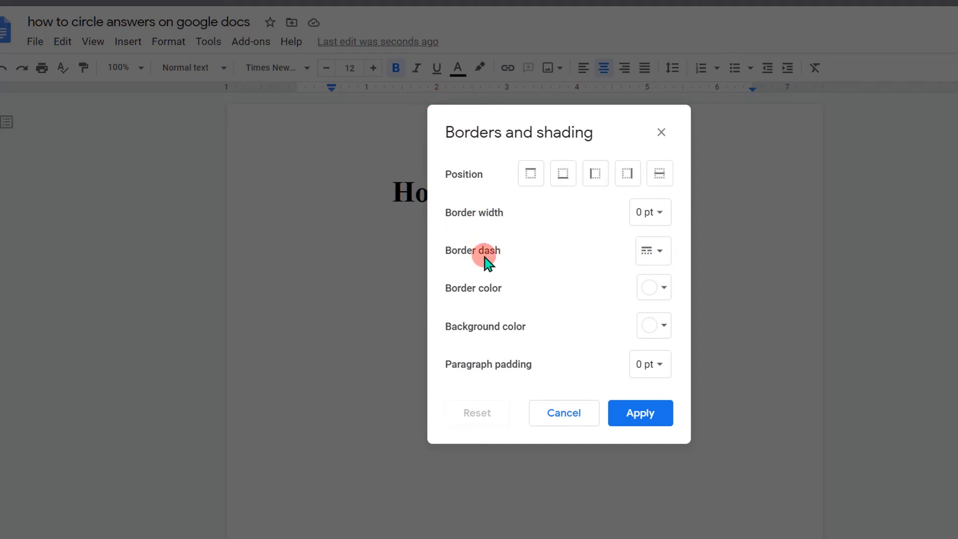
pyautogui.moveTo(495, 232)
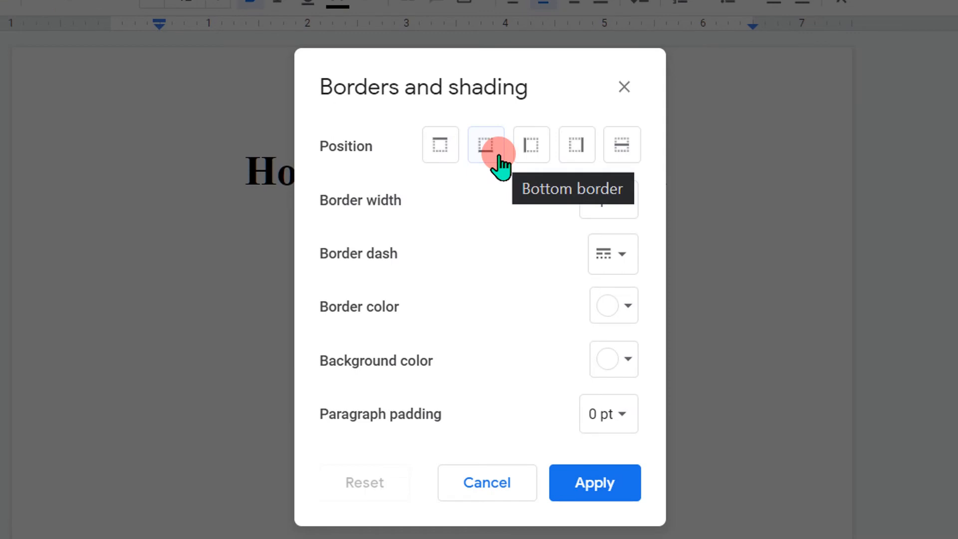
pyautogui.click(607, 200)
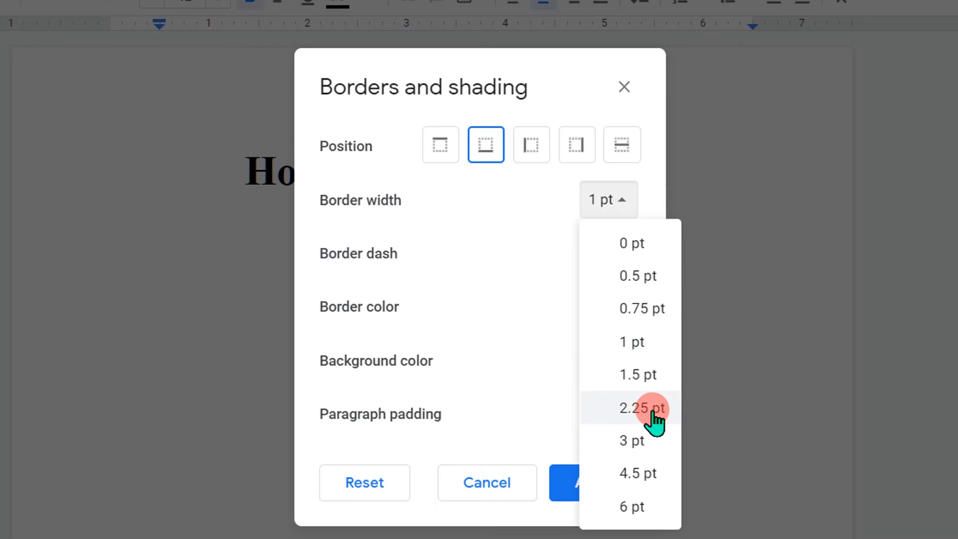
pyautogui.click(637, 408)
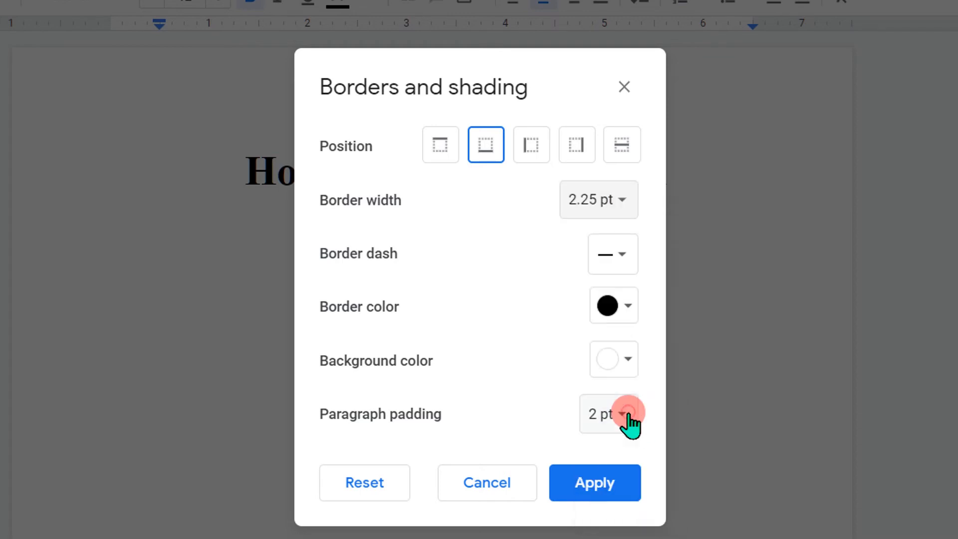
pyautogui.click(612, 254)
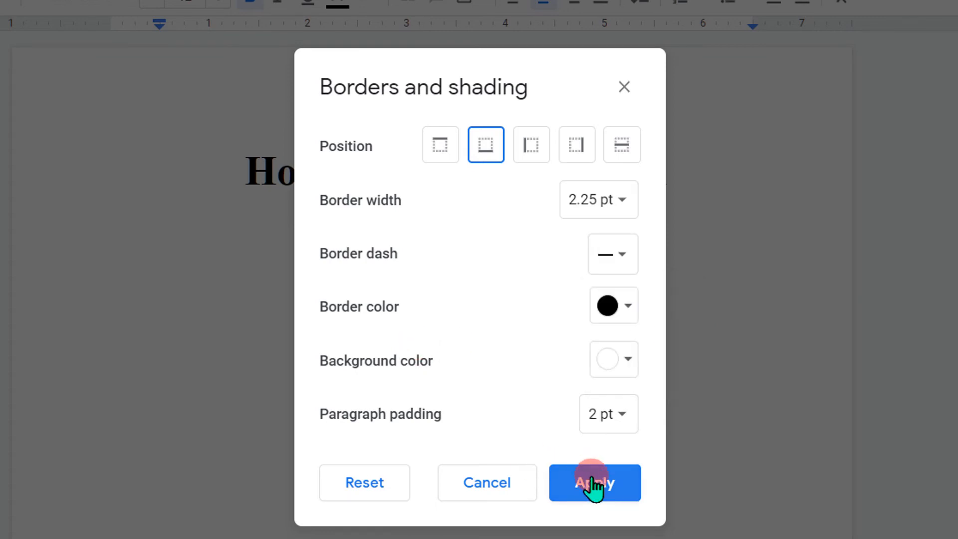
pyautogui.click(594, 482)
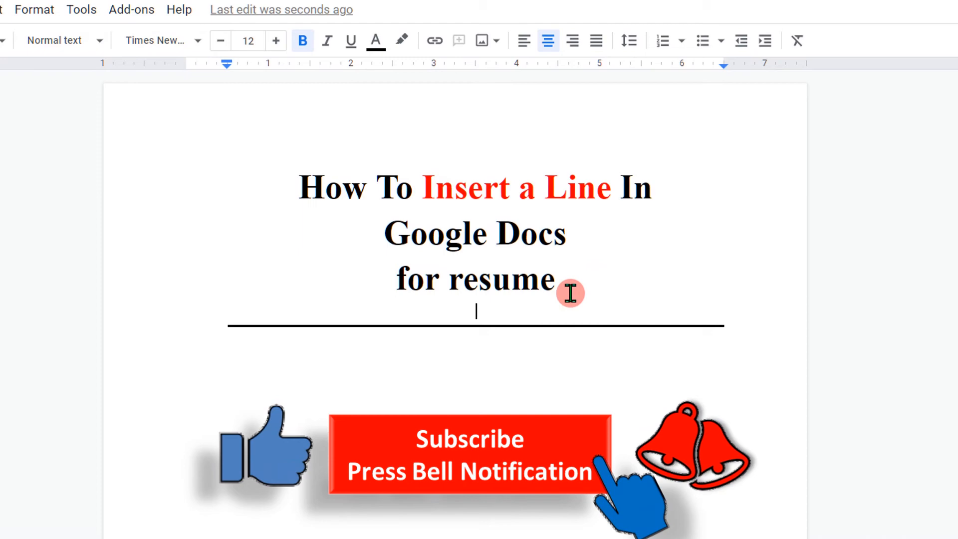
# Step: Set the bordered blank line's font size to 1
pyautogui.click(248, 41)
pyautogui.write('1')
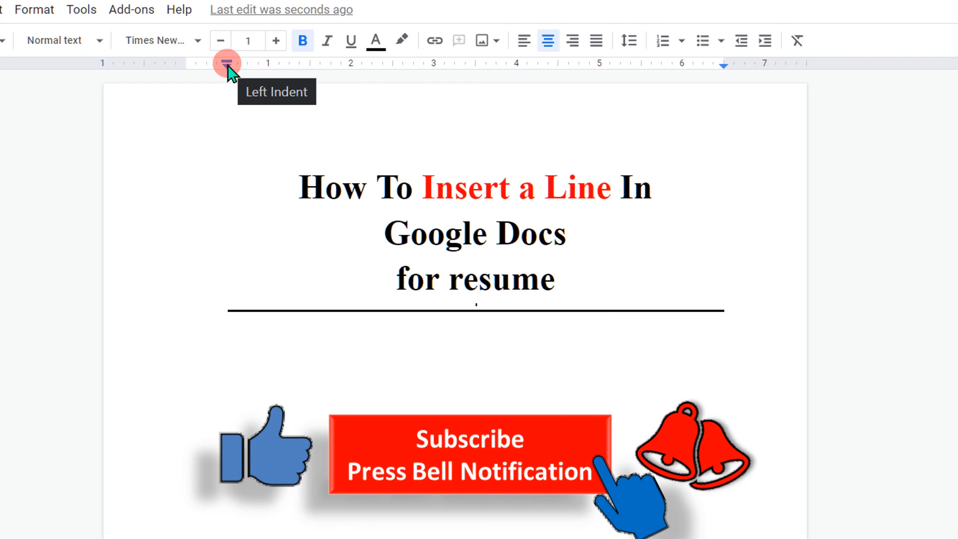
# Step: Drag the left indent to the far left and the right indent out to 7.00
pyautogui.moveTo(228, 63); pyautogui.dragTo(133, 63)
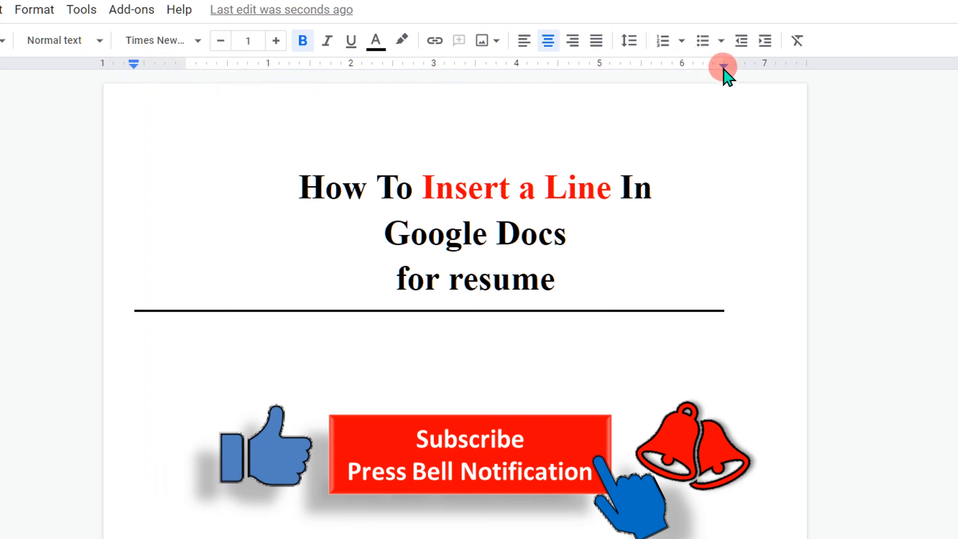
pyautogui.moveTo(722, 66); pyautogui.dragTo(781, 77)
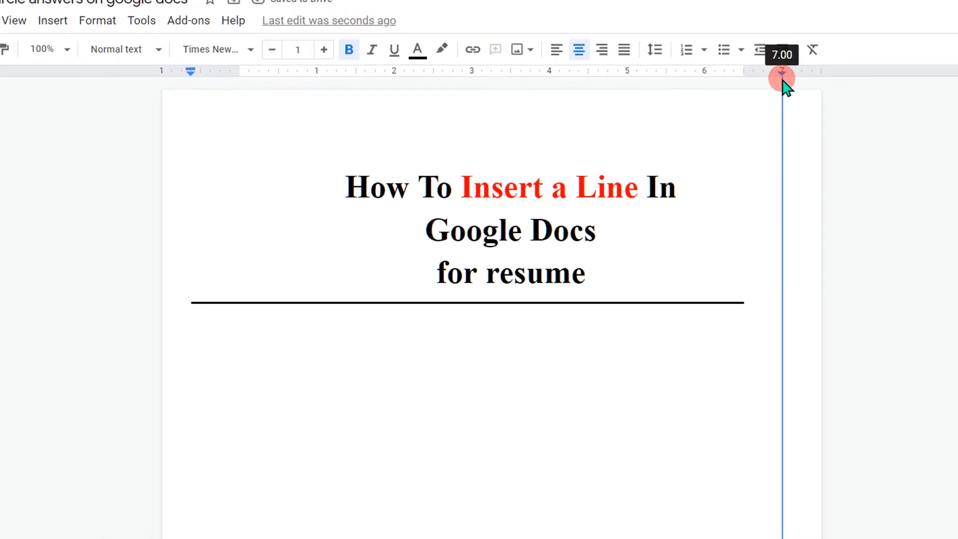